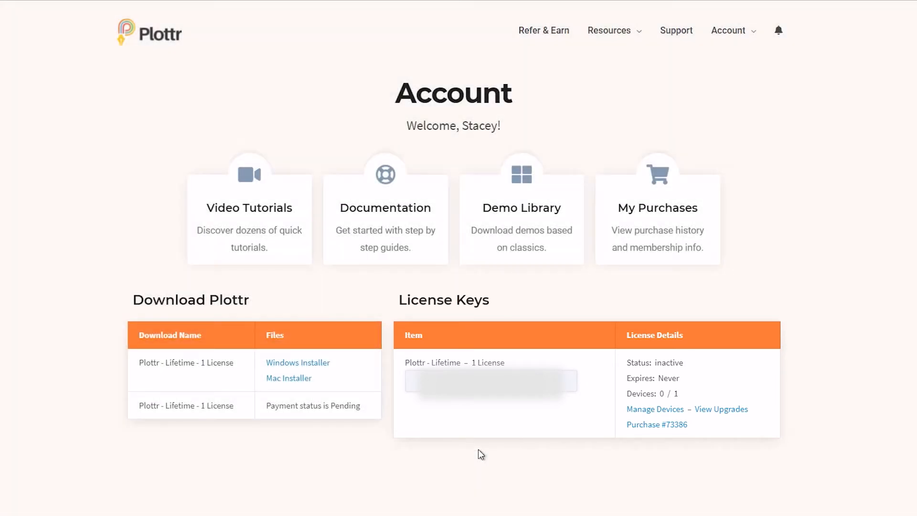
mouse_move(619, 480)
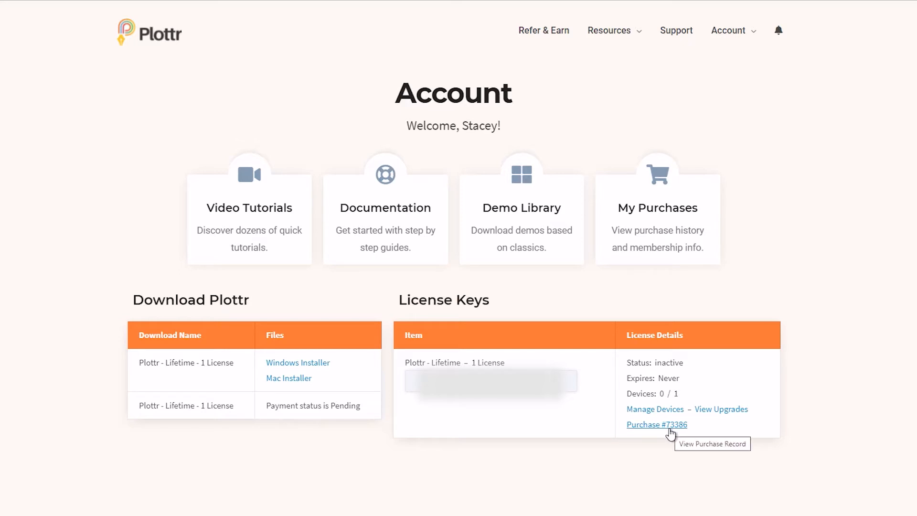
mouse_move(690, 221)
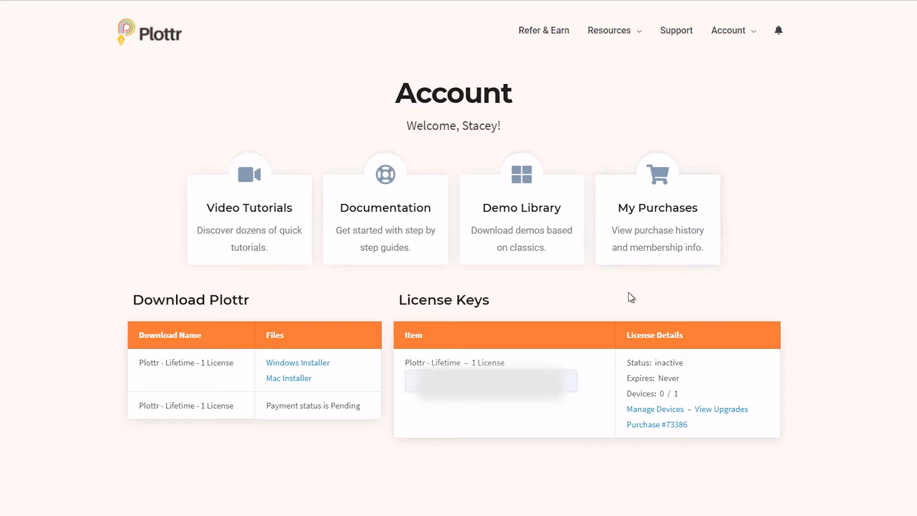
mouse_move(395, 284)
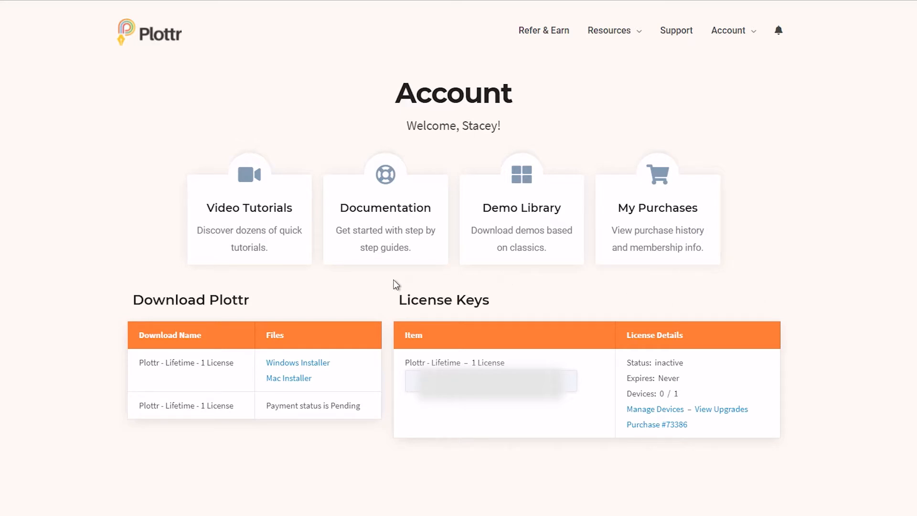
mouse_move(290, 287)
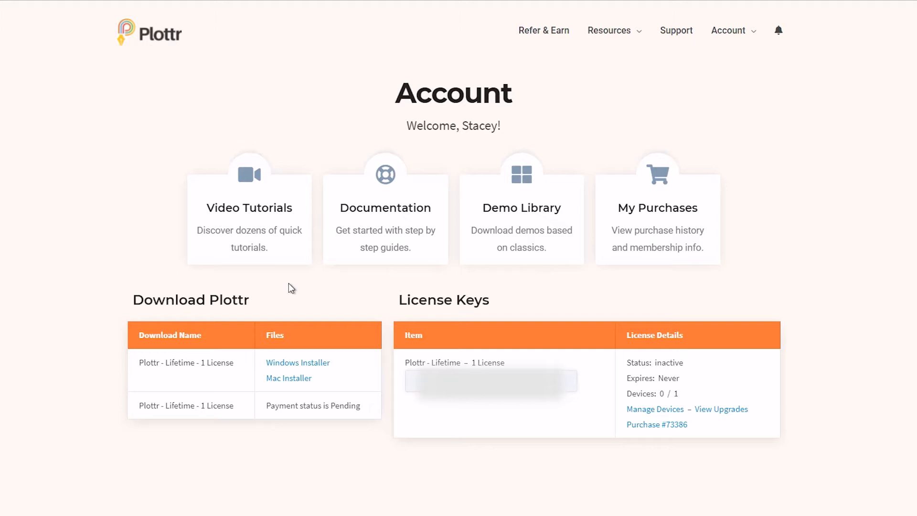
mouse_move(663, 283)
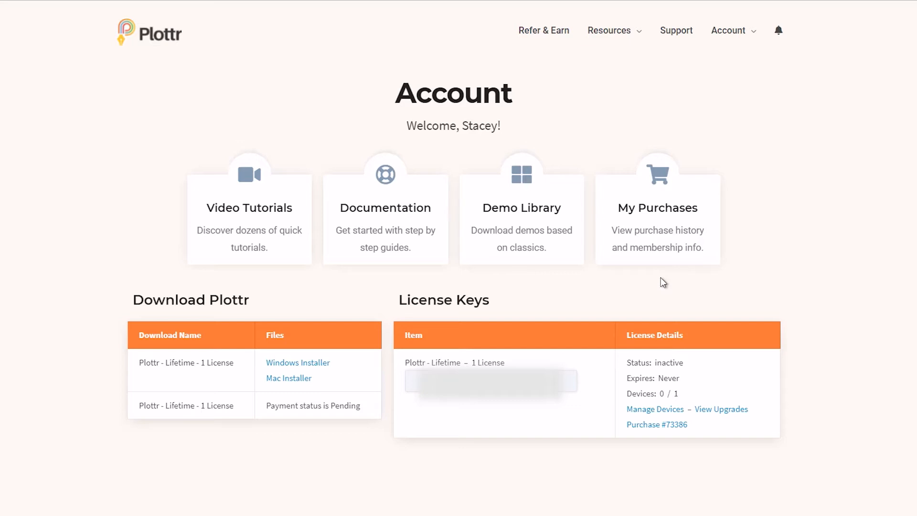
mouse_move(663, 261)
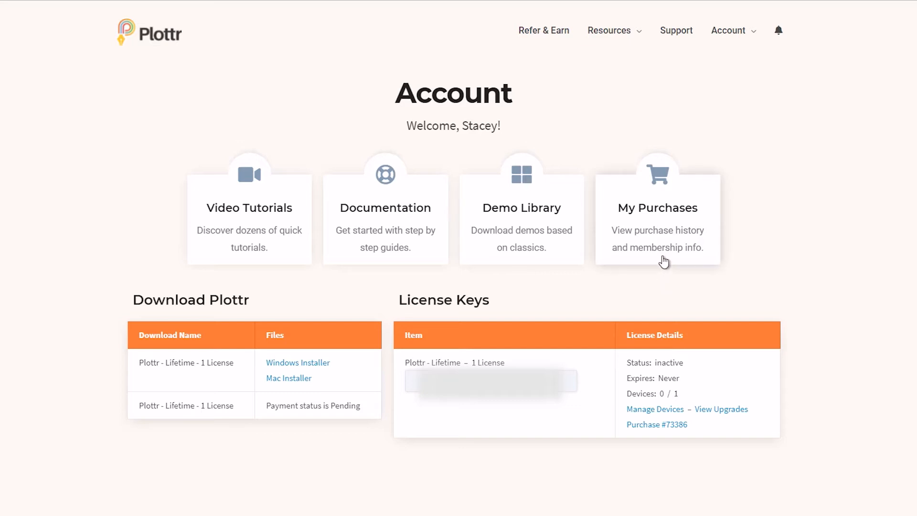
mouse_move(661, 238)
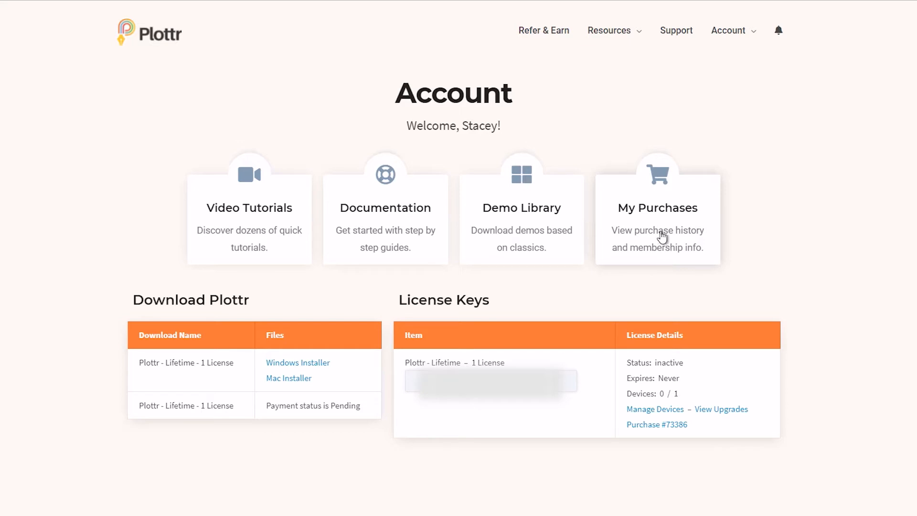
- View the Purchases & Subscriptions page listing purchases #73386 and #73385 from April 27, 2021
left_click(657, 228)
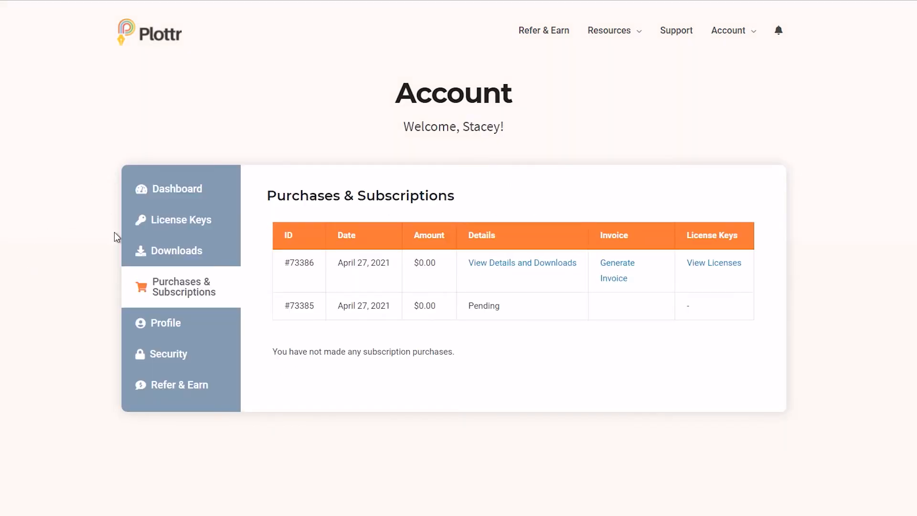
mouse_move(112, 440)
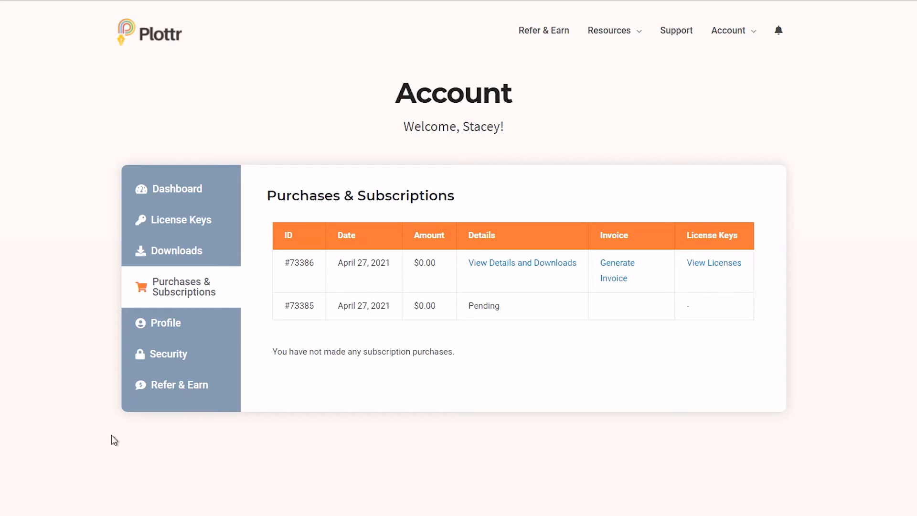
mouse_move(114, 305)
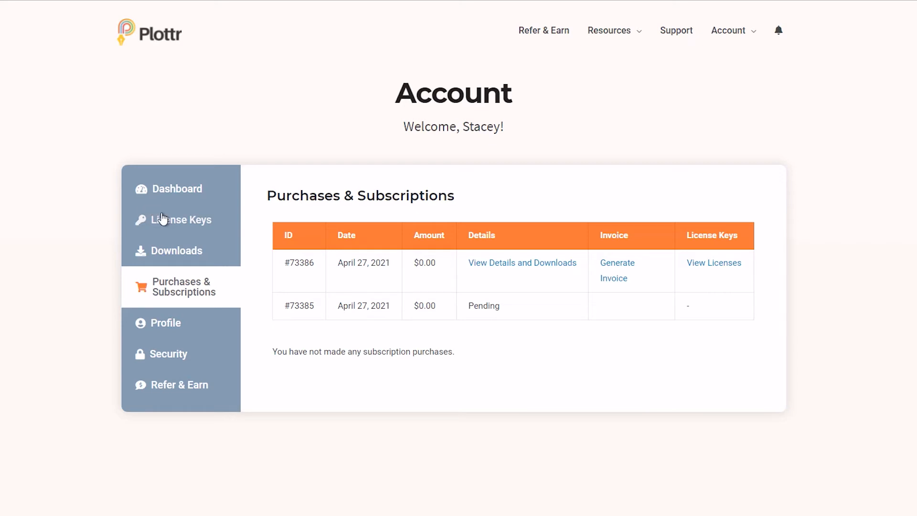
- View the License Keys page showing the inactive lifetime license with 0 of 1 devices used
left_click(182, 219)
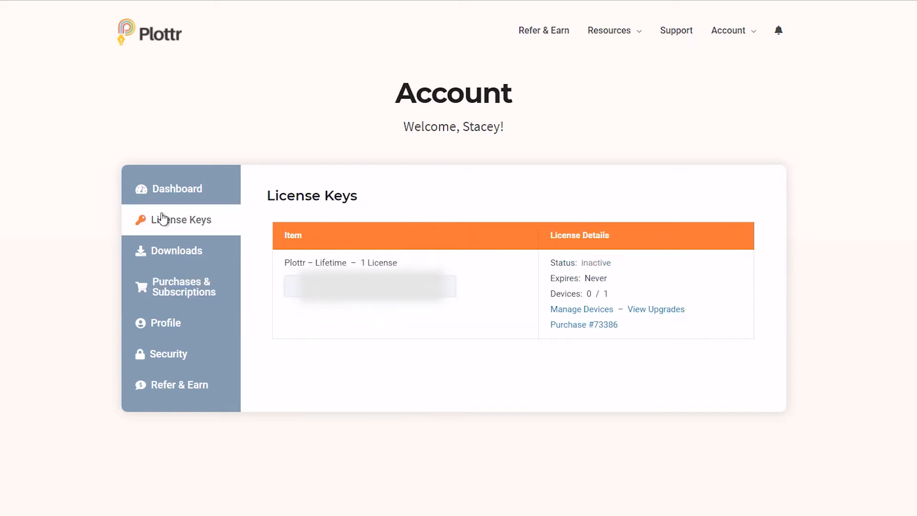
mouse_move(541, 317)
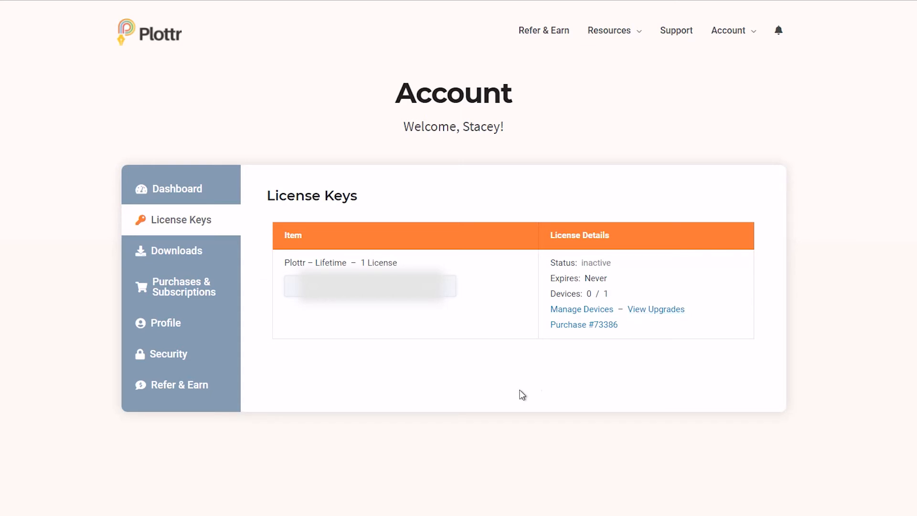
- View the File Downloads page offering Windows and Mac installers for the lifetime license
left_click(177, 251)
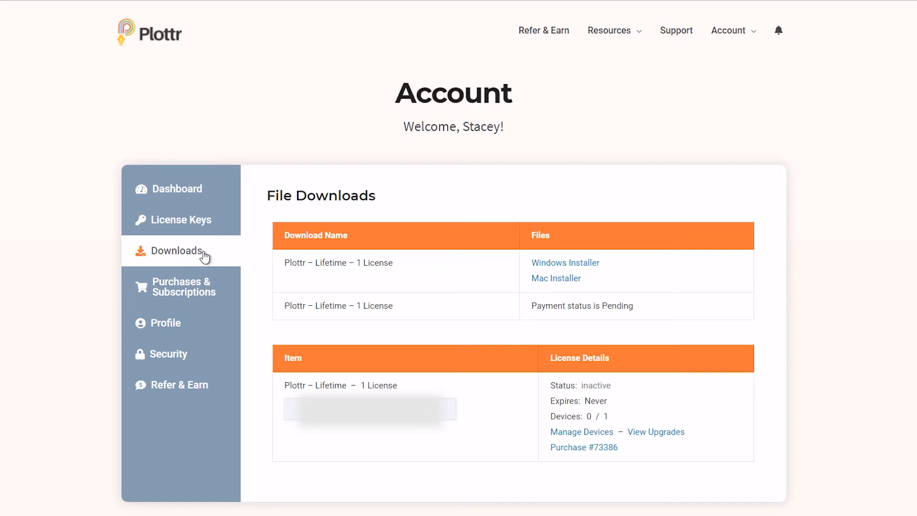
- Check the Profile details, then the Security page with two-factor authentication disabled
left_click(167, 322)
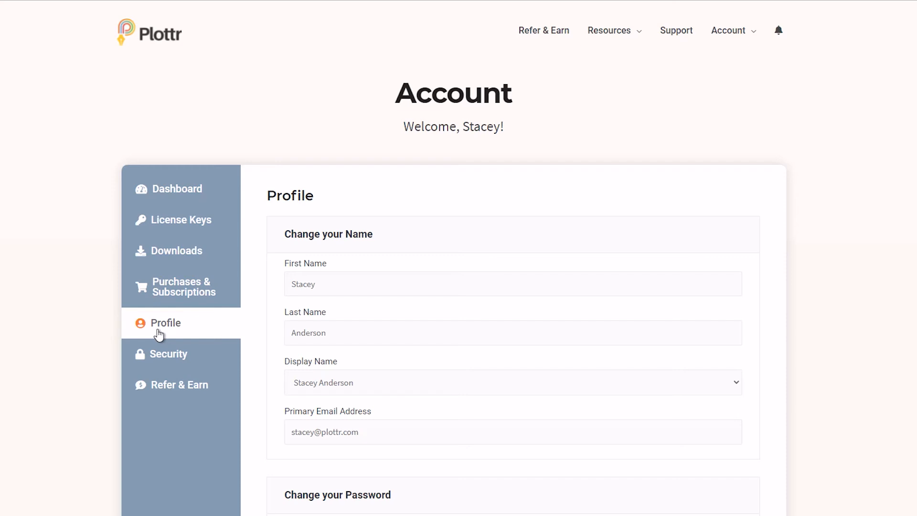
left_click(169, 354)
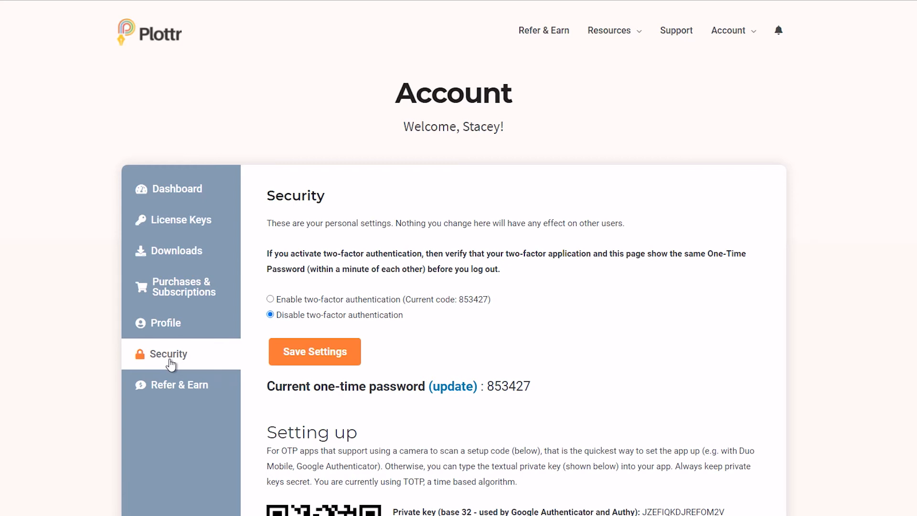
- Look at the Refer & Earn affiliate registration form, then return to License Keys
left_click(180, 384)
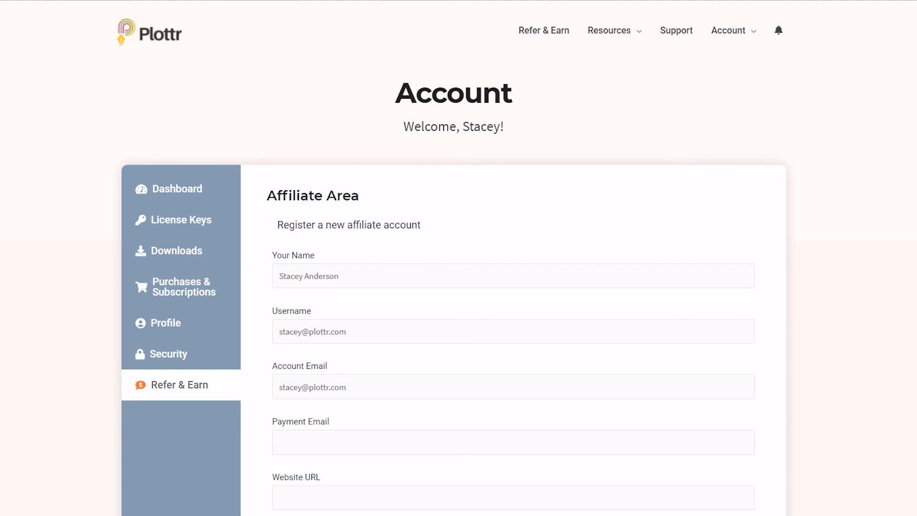
mouse_move(30, 352)
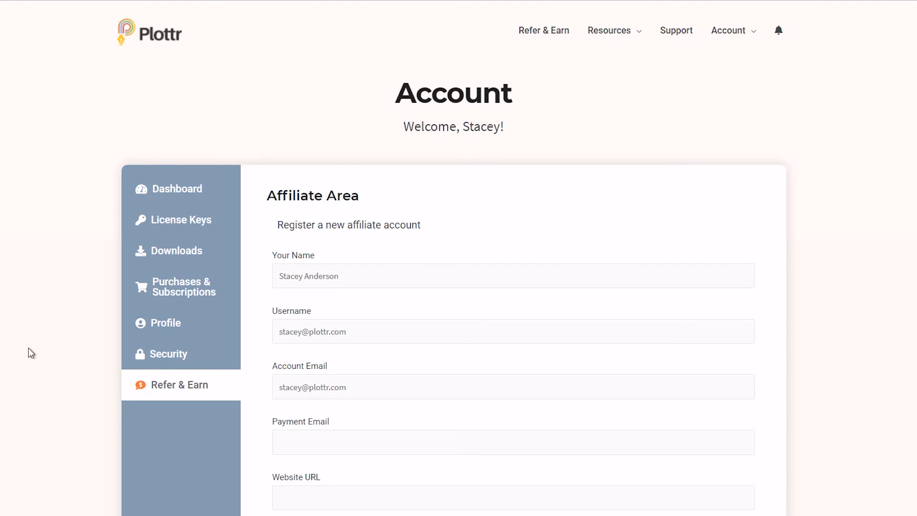
left_click(182, 220)
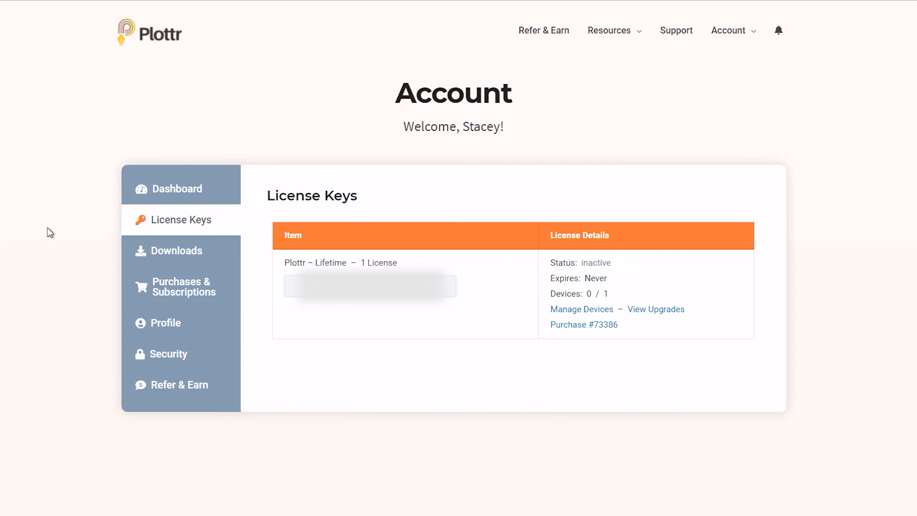